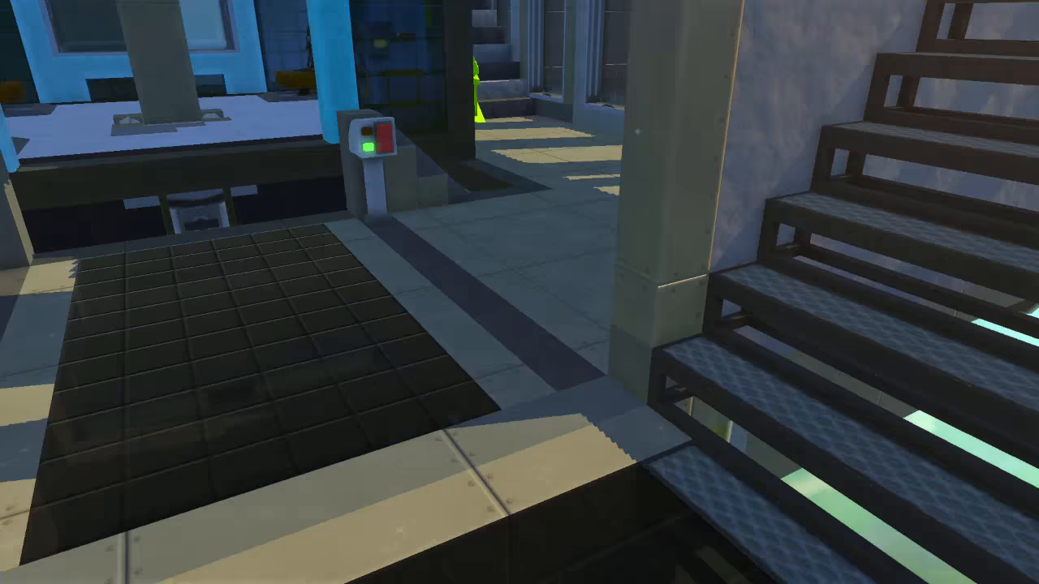
{"action": "mouse_move", "coordinate": [519, 292]}
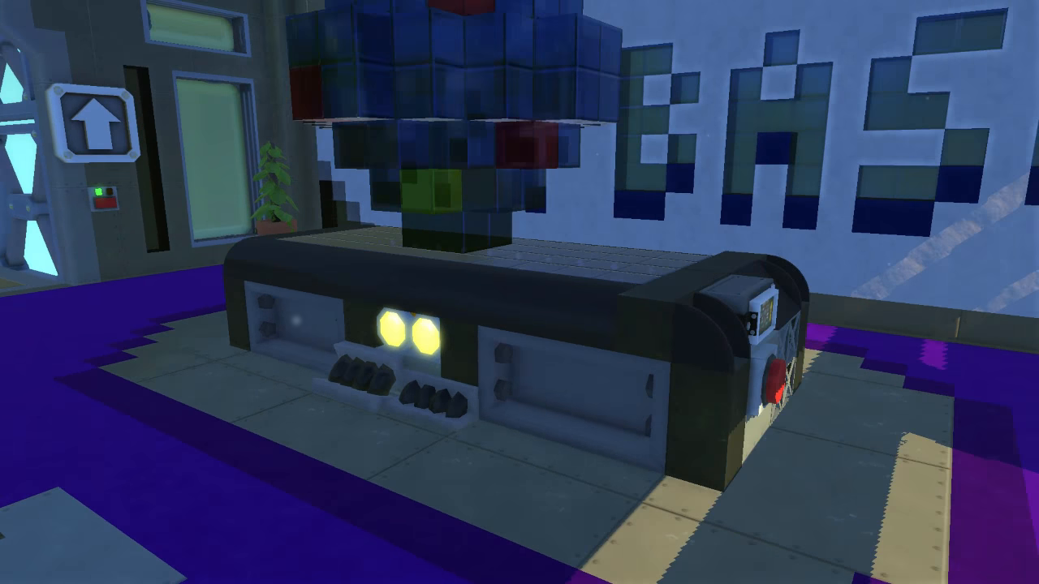
{"action": "mouse_move", "coordinate": [520, 292]}
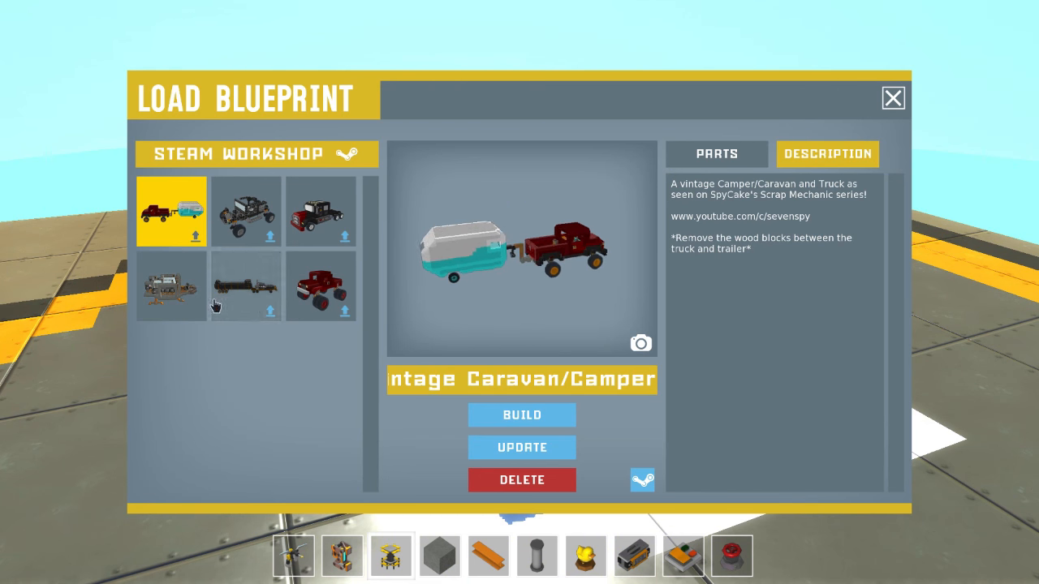
- Preview the Crappy Vtol blueprint on the lift
{"action": "left_click", "coordinate": [172, 286]}
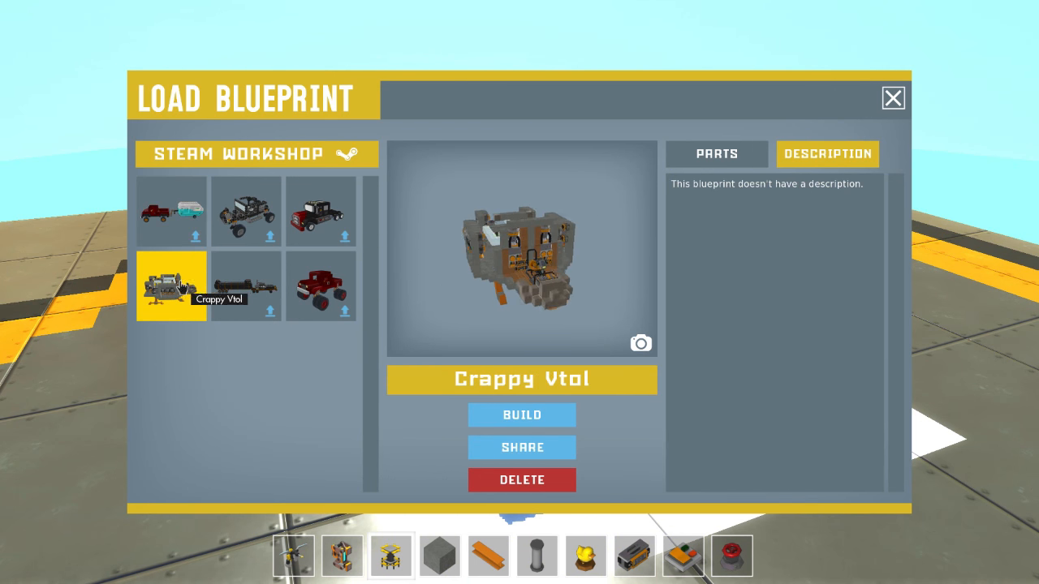
{"action": "left_click", "coordinate": [522, 416]}
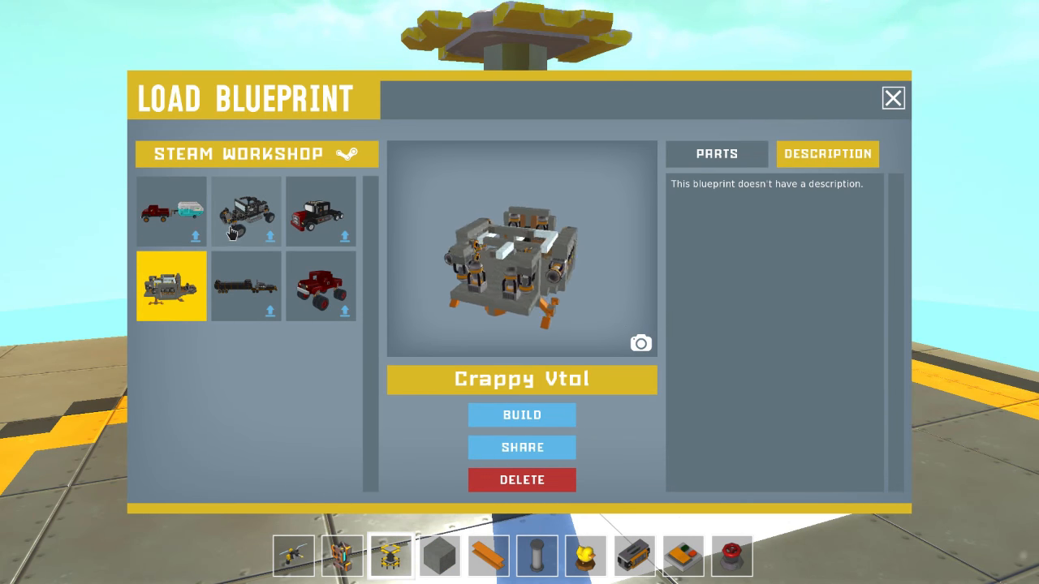
{"action": "left_click", "coordinate": [523, 415]}
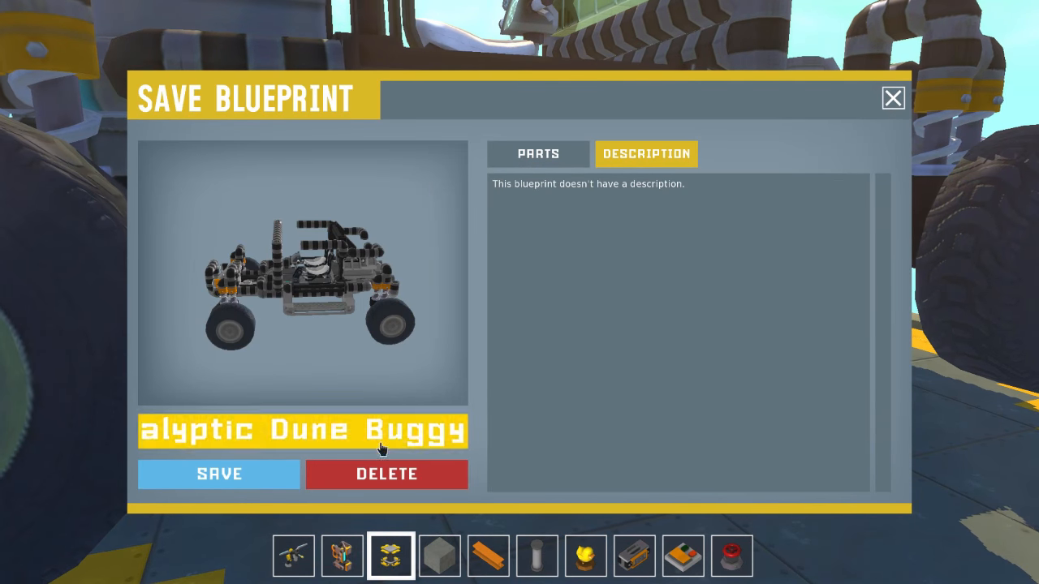
- Delete the dune buggy creation from the lift and confirm with Yes
{"action": "left_click", "coordinate": [386, 474]}
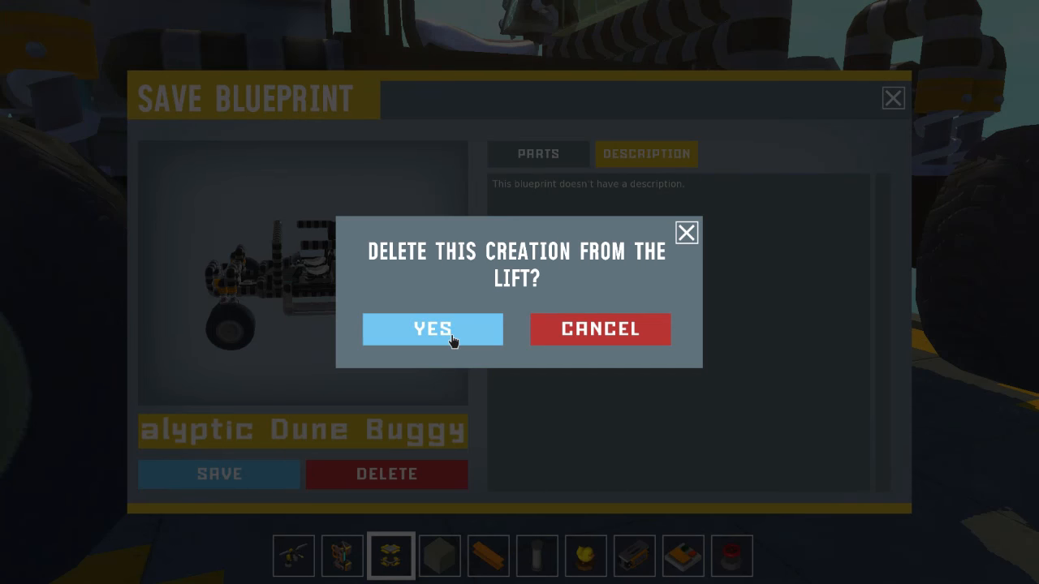
{"action": "left_click", "coordinate": [432, 330]}
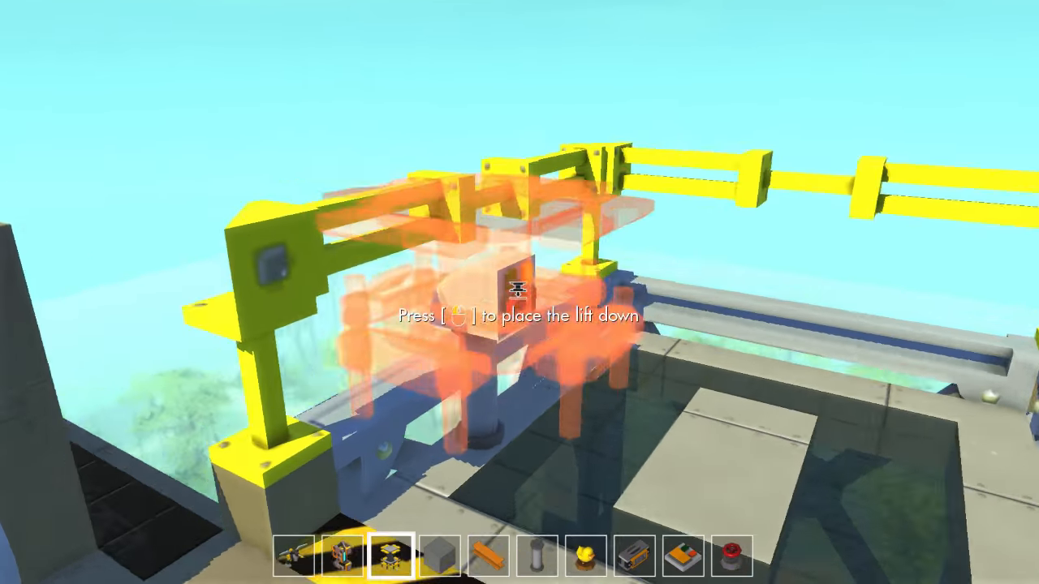
{"action": "mouse_move", "coordinate": [520, 292]}
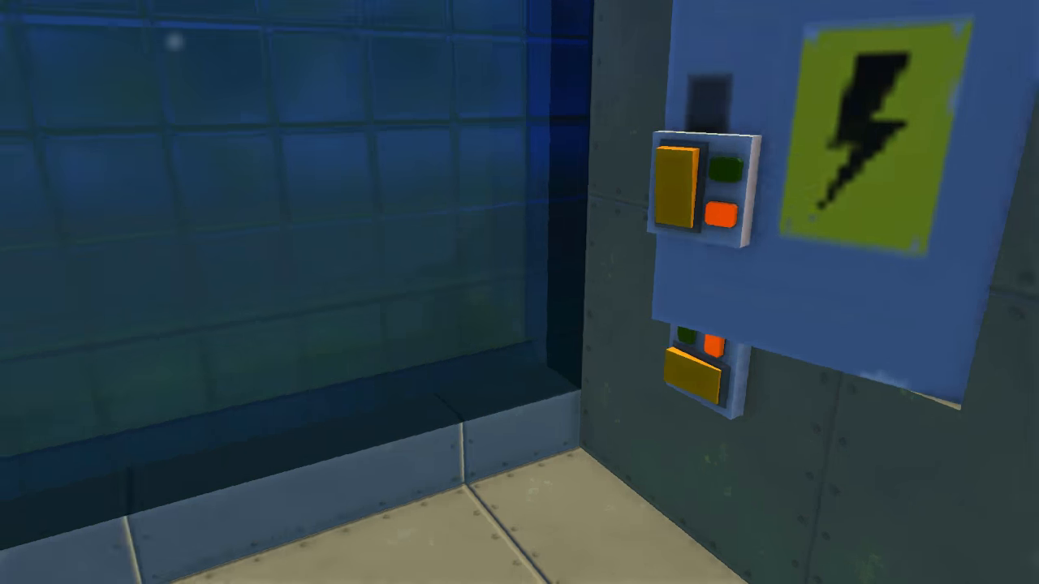
{"action": "mouse_move", "coordinate": [519, 292]}
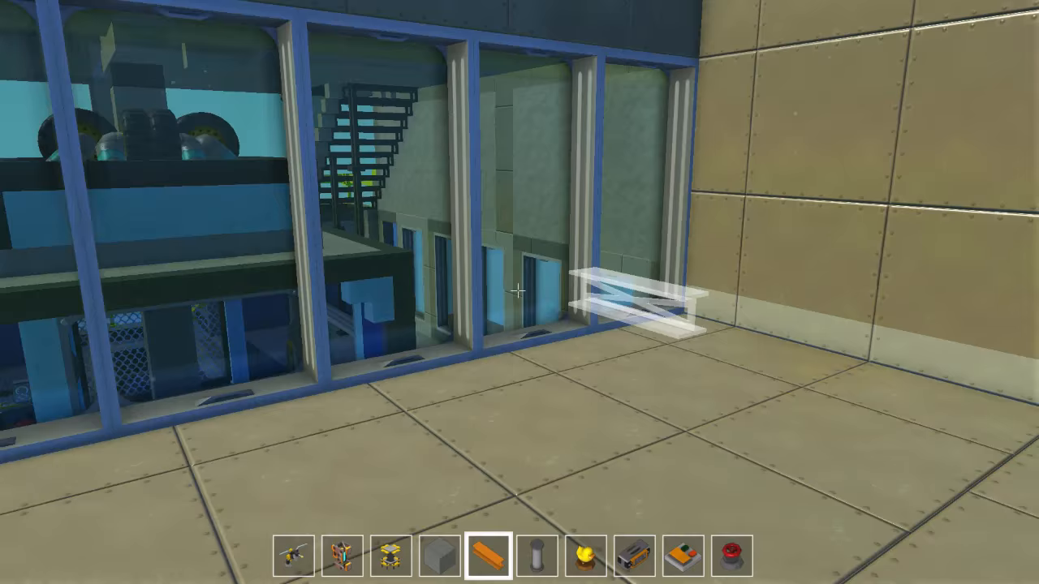
{"action": "mouse_move", "coordinate": [520, 292]}
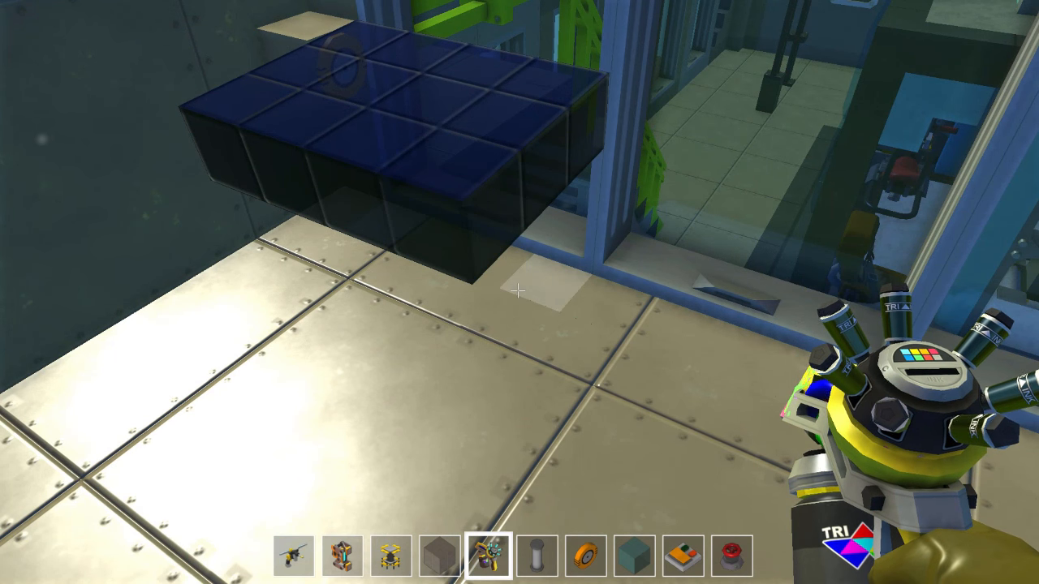
- Switch to the Connect Tool from hotbar slot 4 to reach the controller
{"action": "key", "text": "4"}
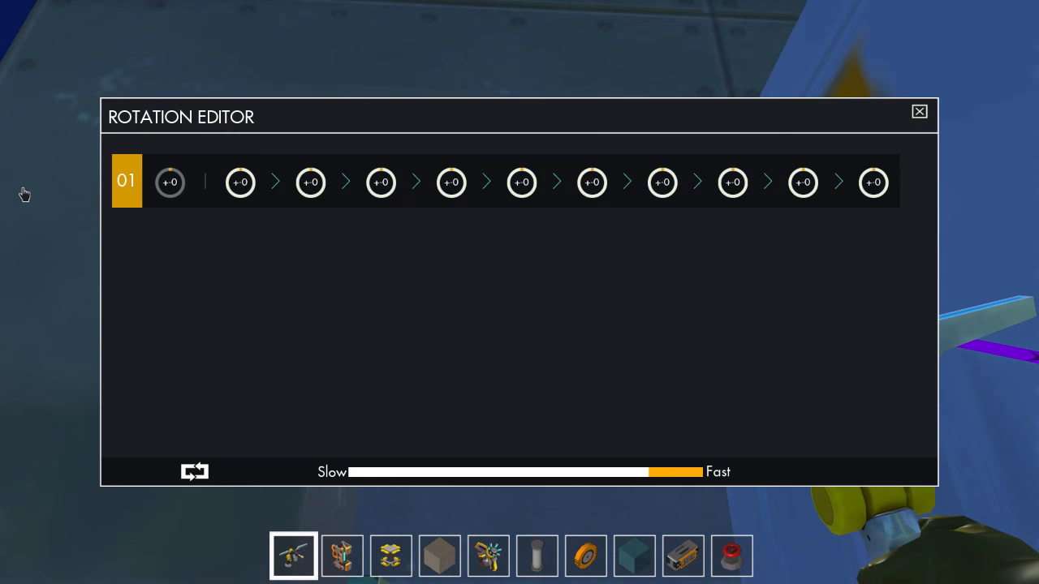
- Set the controller's rotation step to +45 degrees and close the Rotation Editor
{"action": "left_click", "coordinate": [240, 182]}
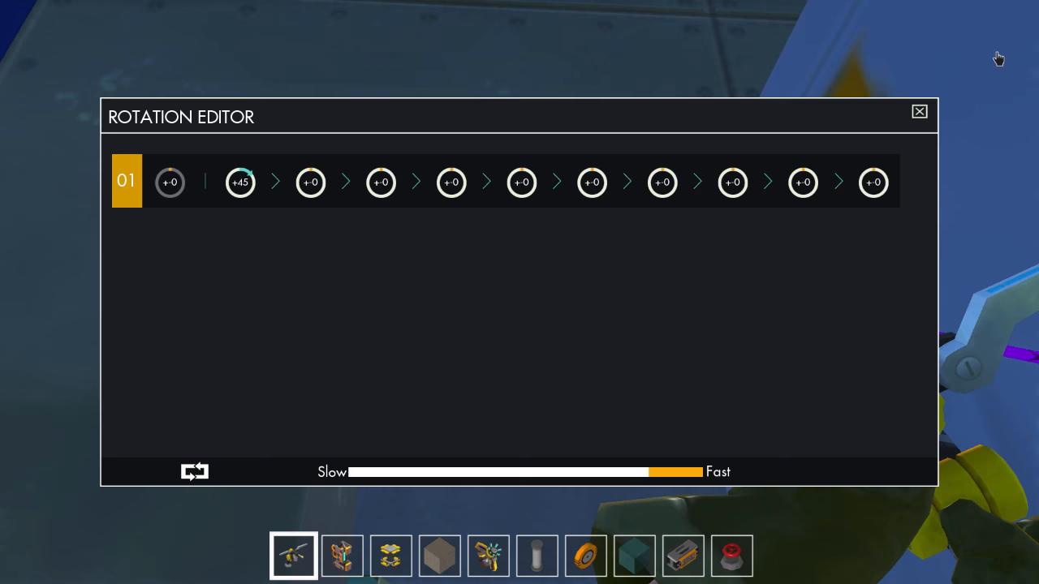
{"action": "left_click", "coordinate": [918, 110]}
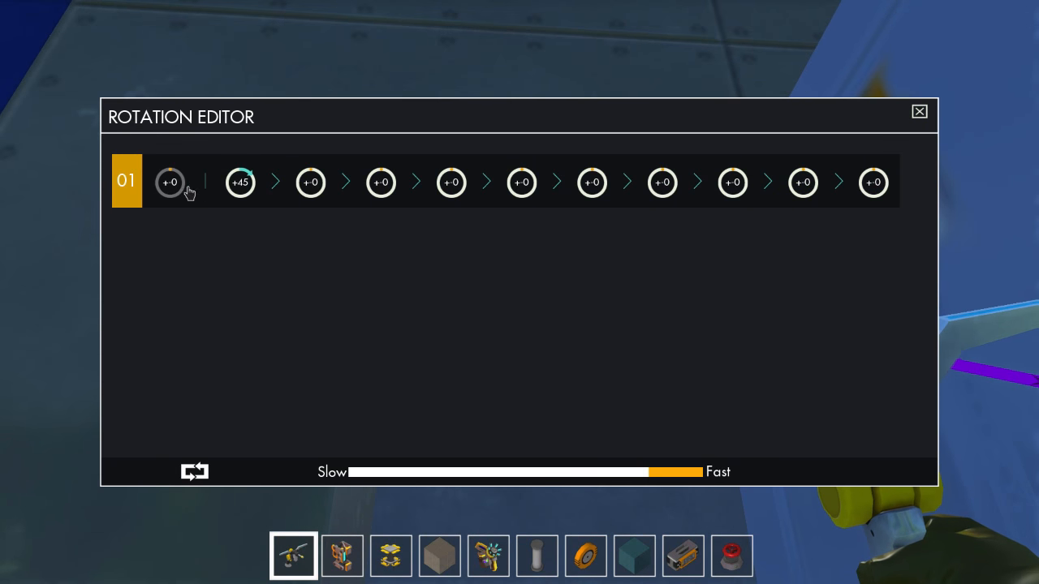
{"action": "left_click", "coordinate": [918, 110]}
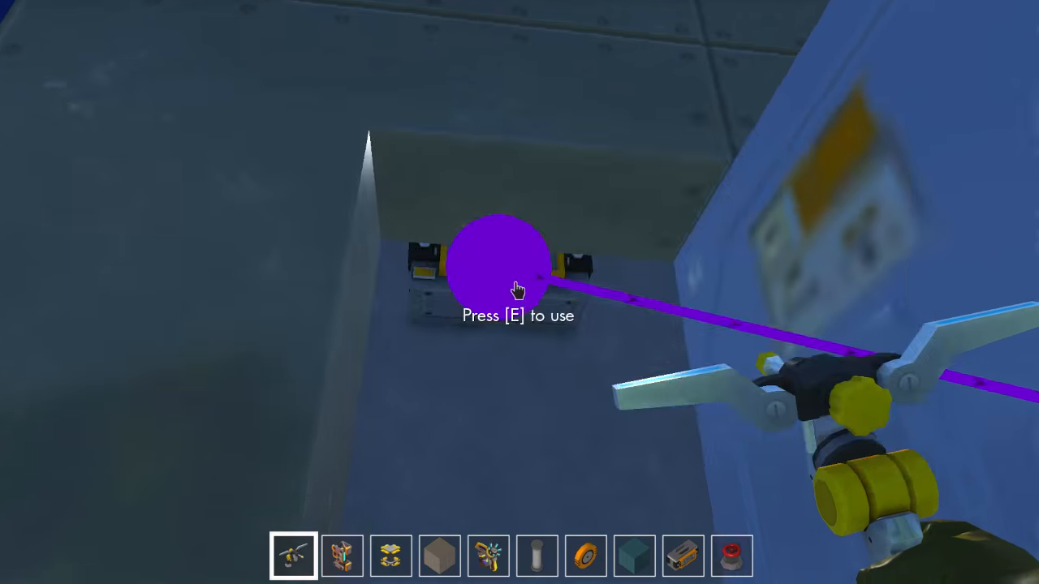
- Equip the Paint Tool and pick bright green for the console buttons
{"action": "key", "text": "e"}
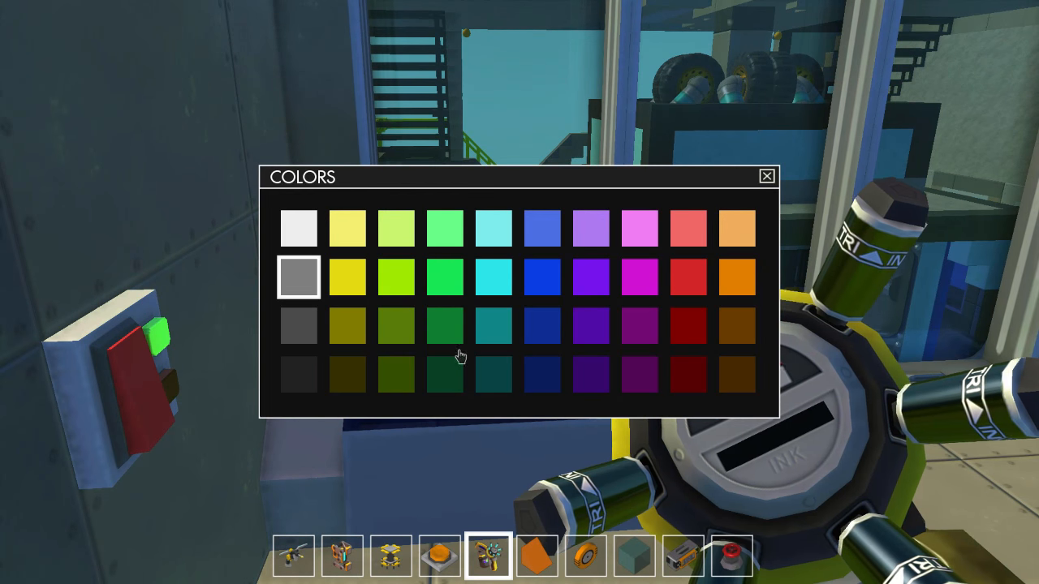
{"action": "left_click", "coordinate": [445, 276]}
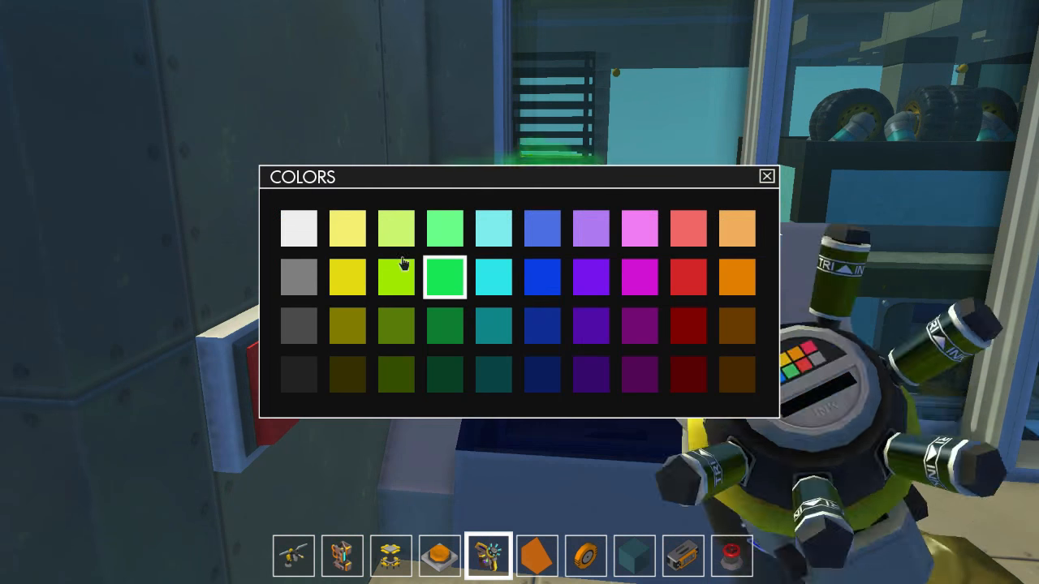
{"action": "left_click", "coordinate": [766, 175]}
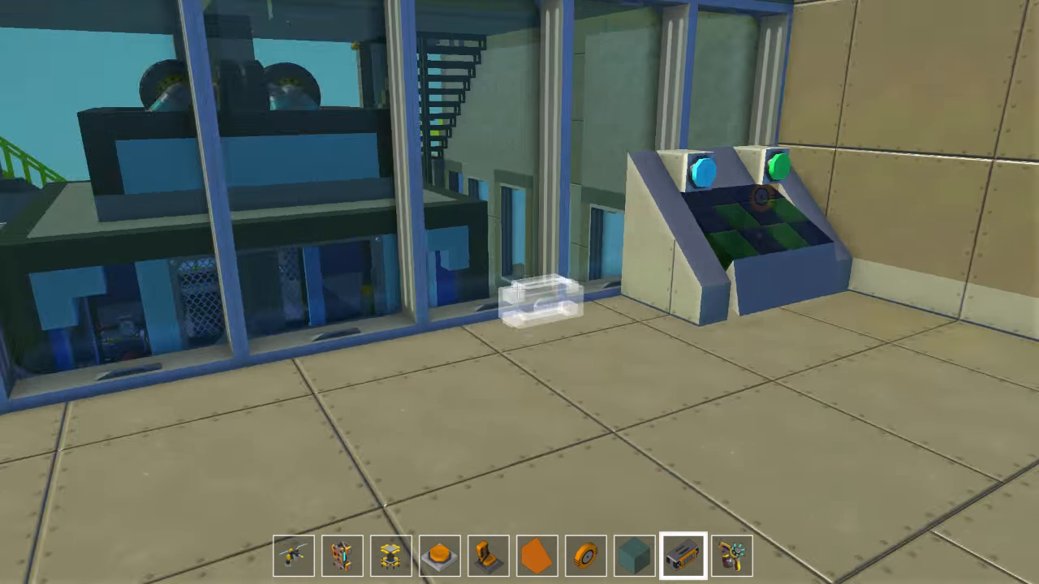
{"action": "mouse_move", "coordinate": [519, 292]}
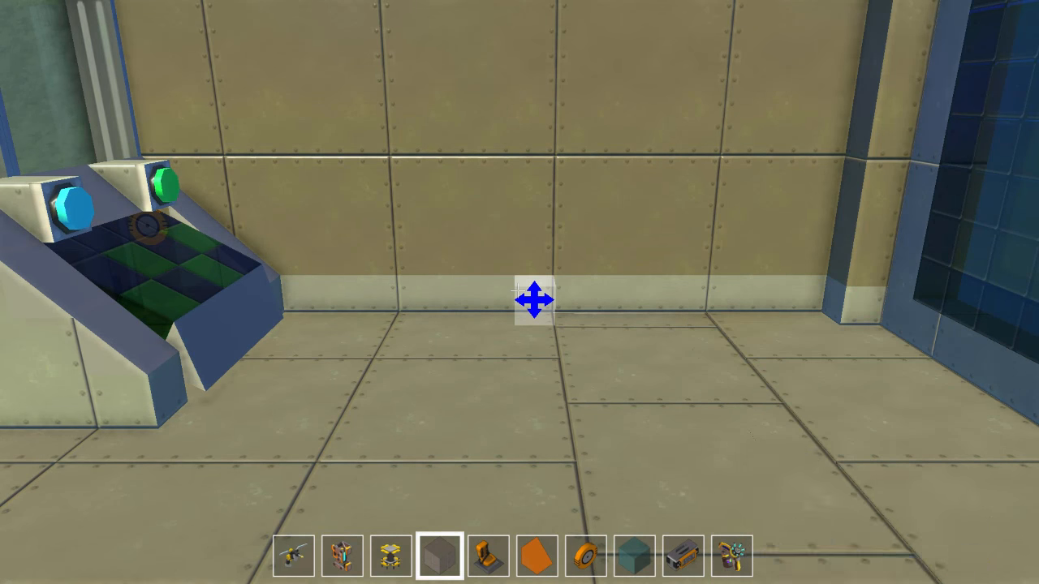
{"action": "mouse_move", "coordinate": [519, 292]}
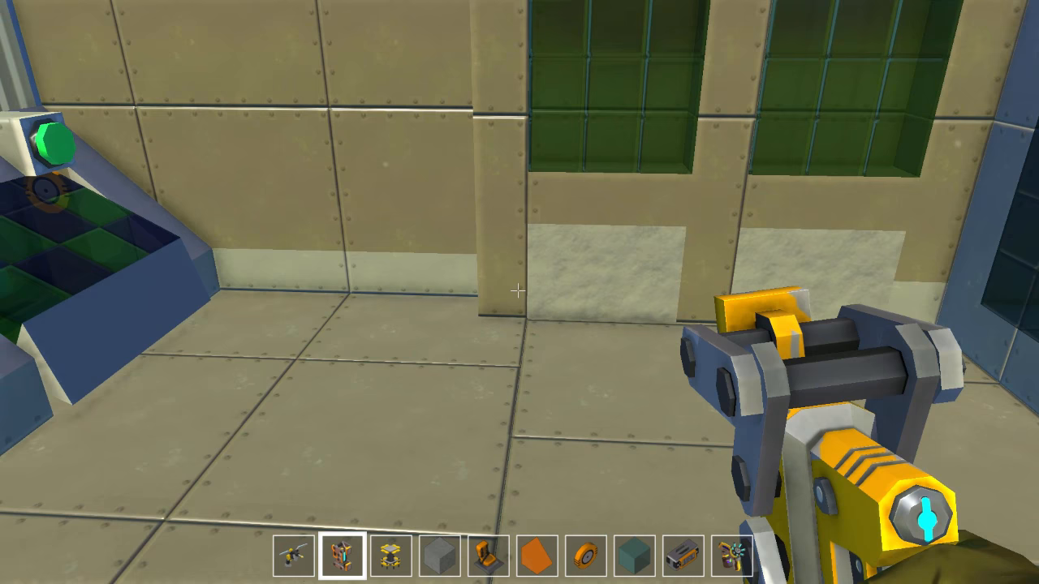
- Place a glass block into the wall beside the console to form a screen panel
{"action": "left_click", "coordinate": [732, 555]}
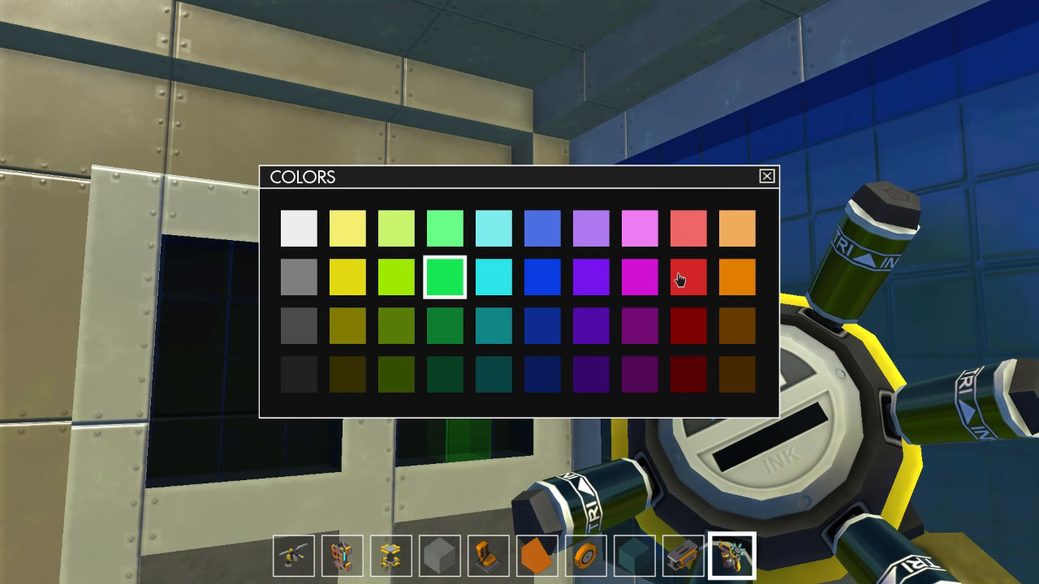
- Pick red in the Colors palette for painting a panel screen
{"action": "left_click", "coordinate": [688, 279]}
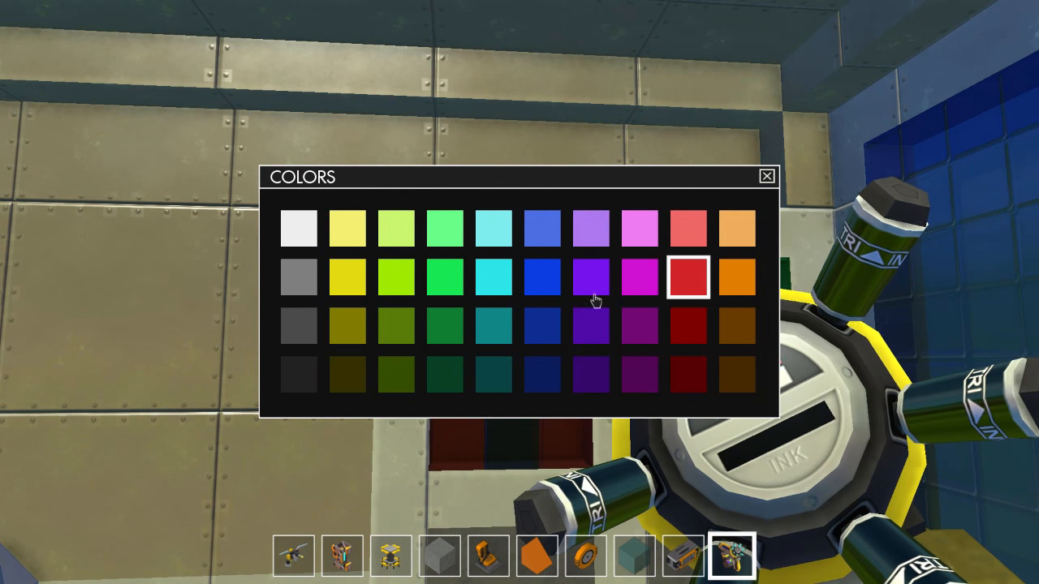
{"action": "left_click", "coordinate": [766, 175]}
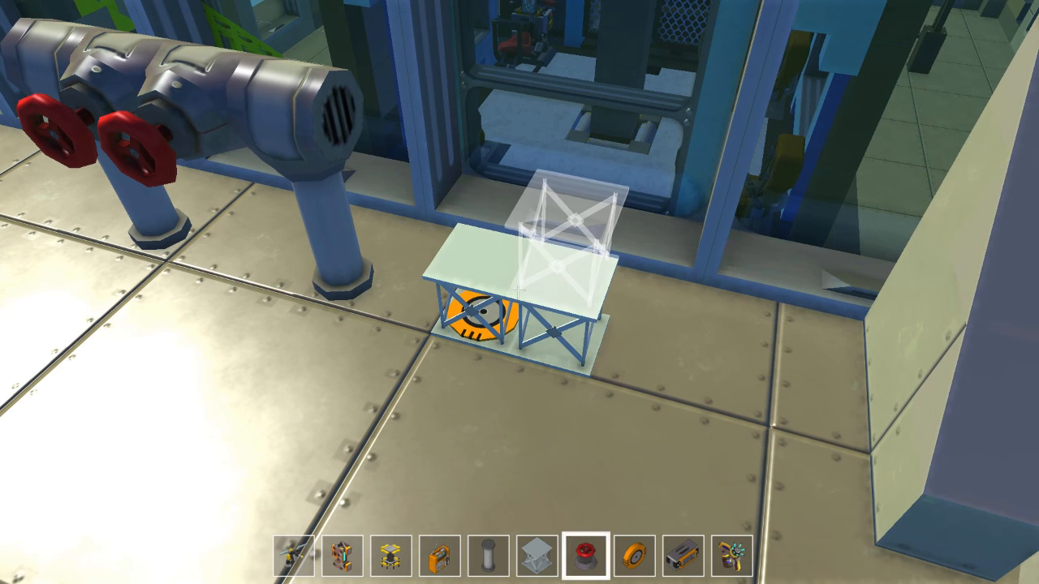
- Place the radio on top of the stand beside the pipes and select the next hotbar item
{"action": "left_click", "coordinate": [439, 555]}
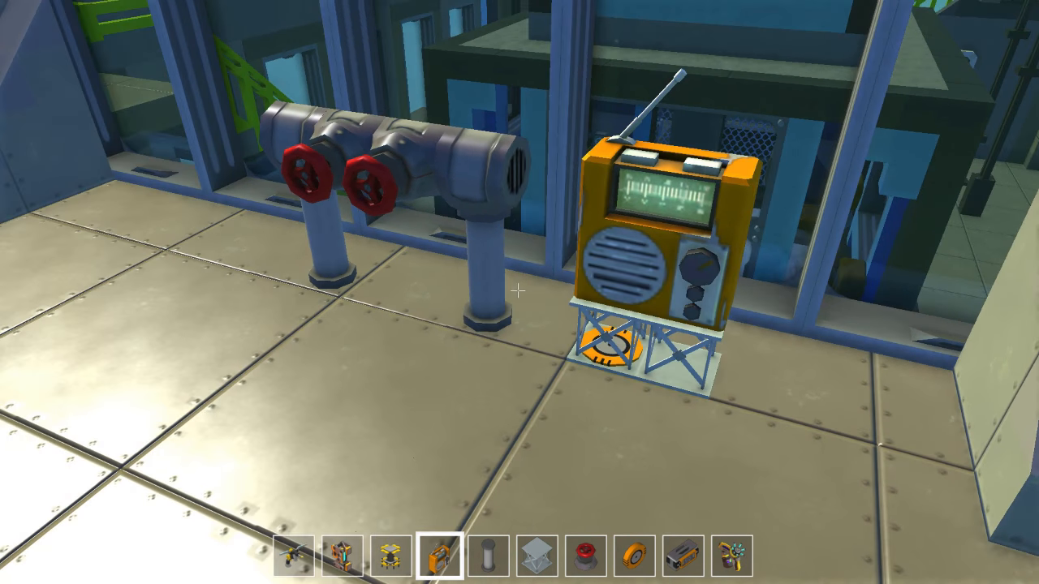
{"action": "left_click", "coordinate": [289, 556]}
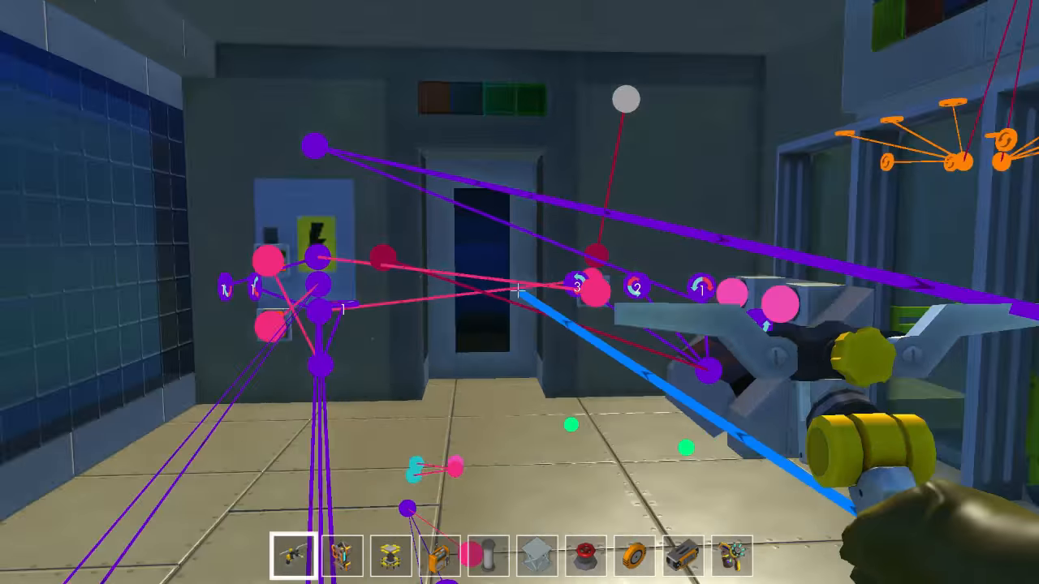